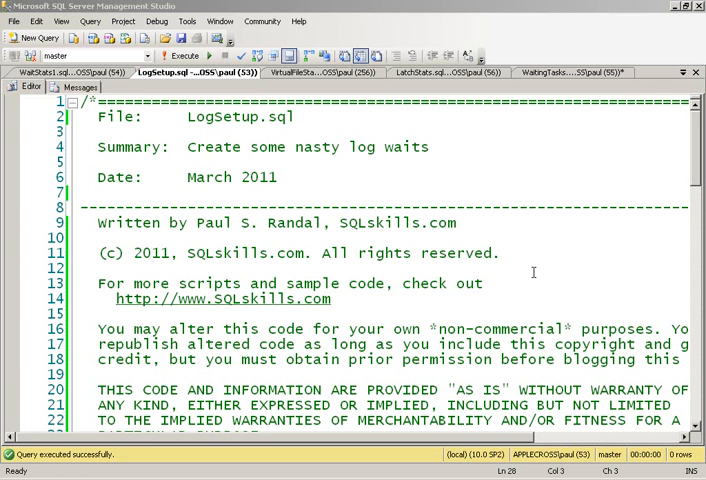
mouse_move(472, 200)
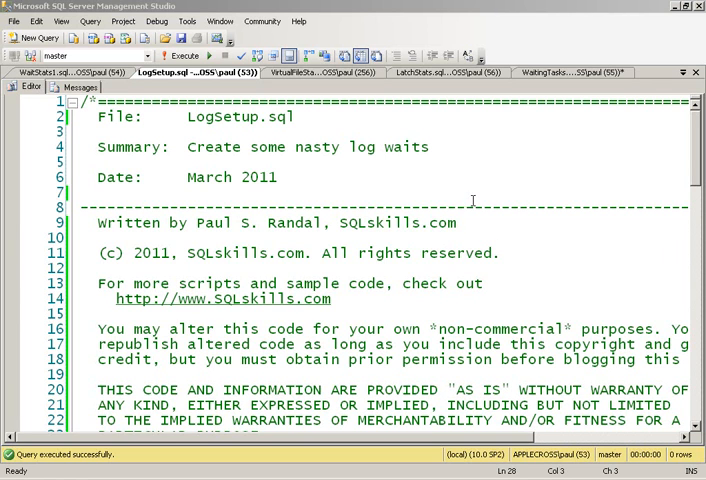
Scroll through the wait stats query over sys.dm_os_wait_stats.
scroll("down", 3)
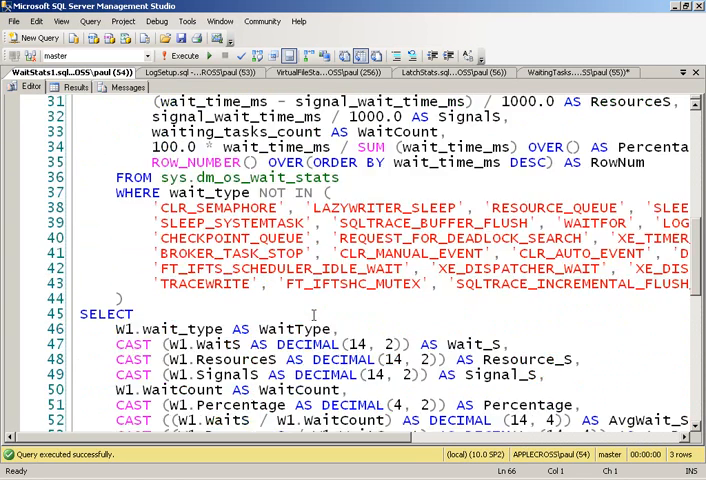
Scroll to the script's end with the percentage filter and commented clear-wait-stats command.
scroll("down", 3)
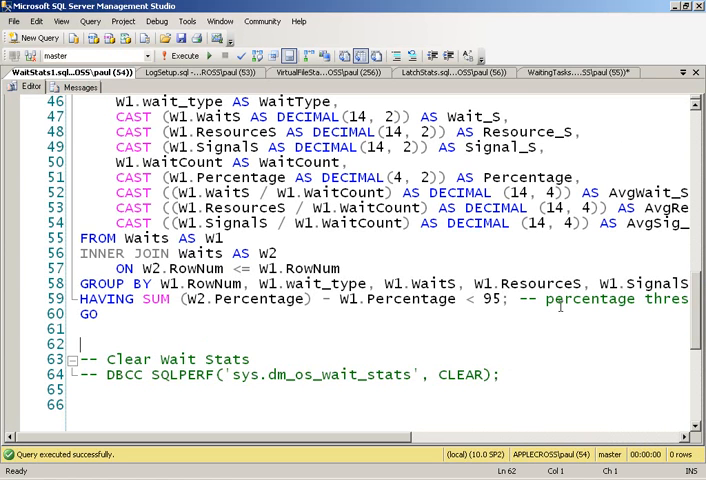
mouse_move(574, 320)
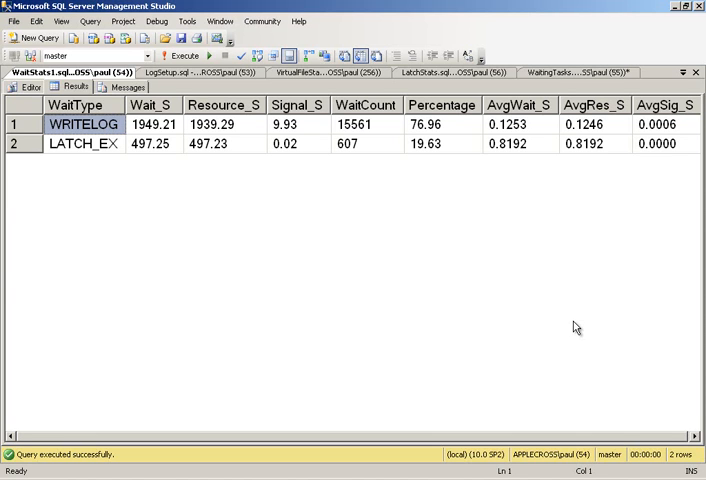
mouse_move(100, 148)
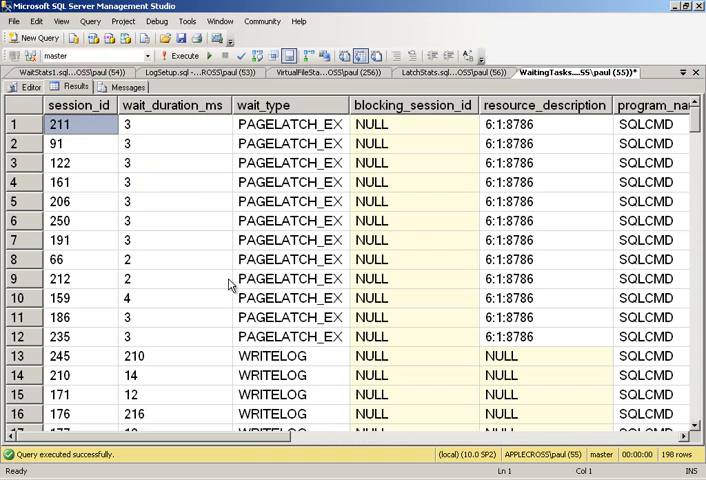
mouse_move(30, 90)
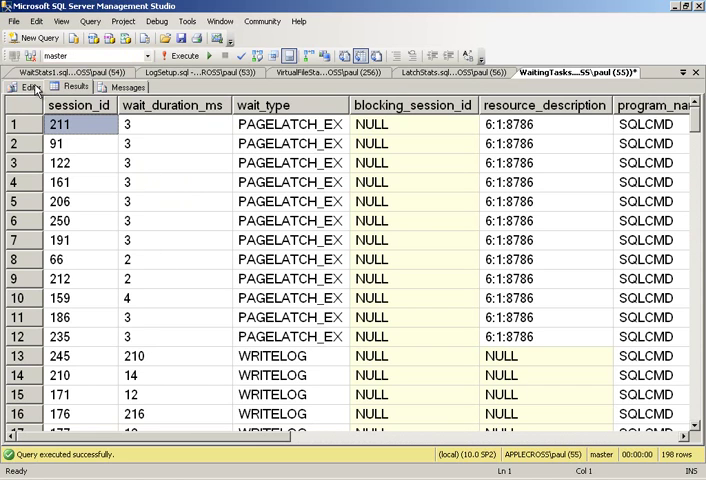
Rerun WaitingTasks.sql to refresh sessions waiting on PAGELATCH_EX and WRITELOG.
left_click(24, 92)
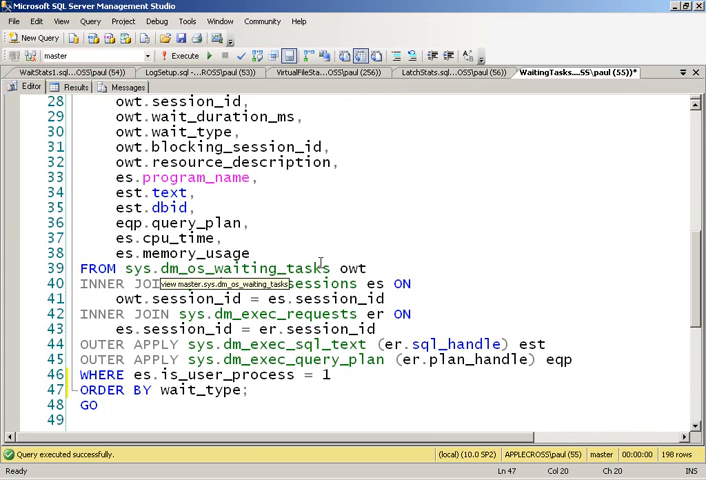
mouse_move(444, 212)
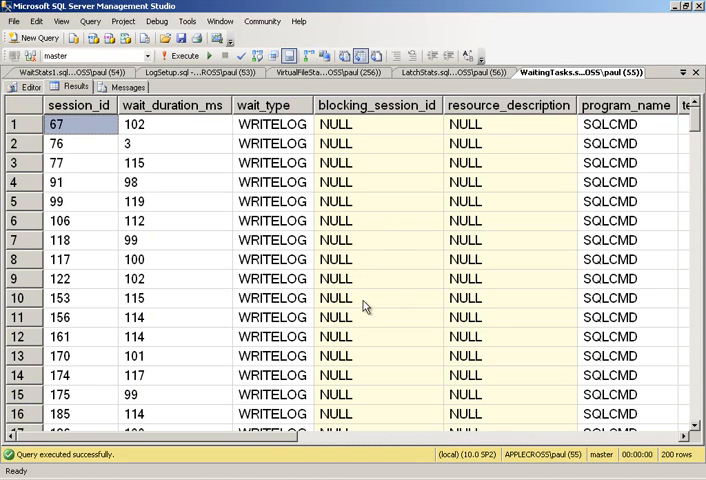
left_click(188, 56)
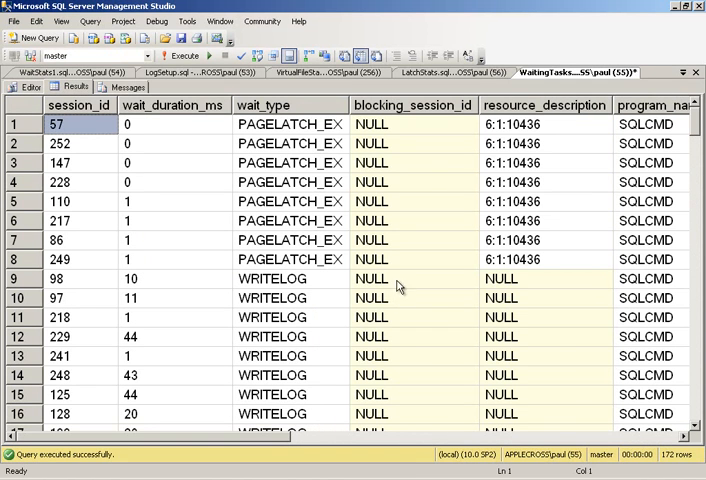
mouse_move(440, 284)
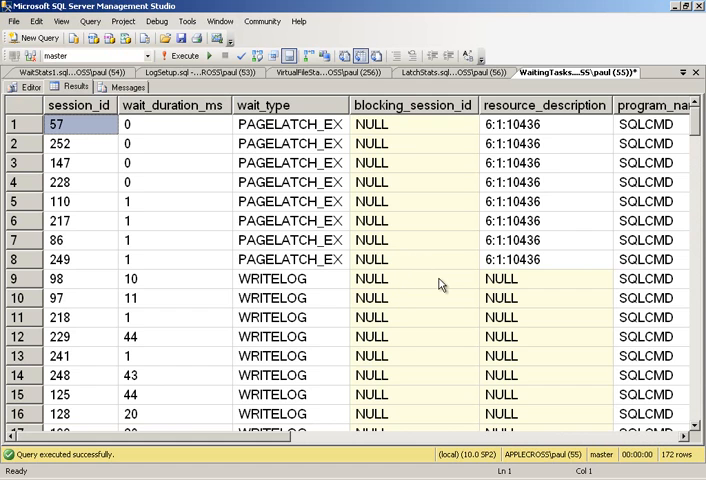
mouse_move(444, 280)
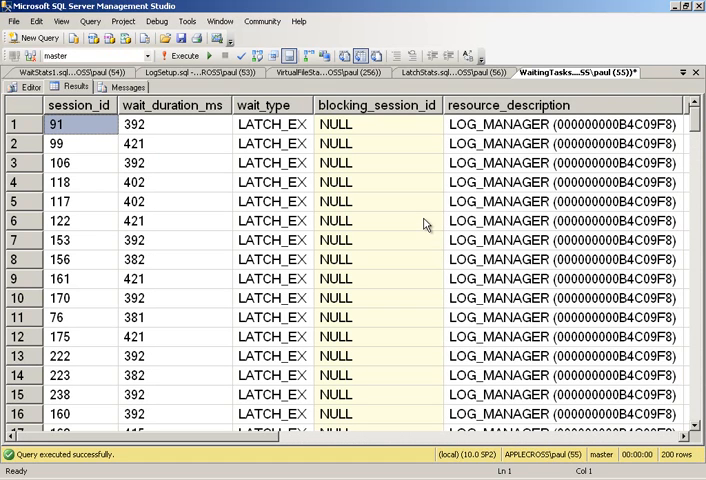
mouse_move(406, 216)
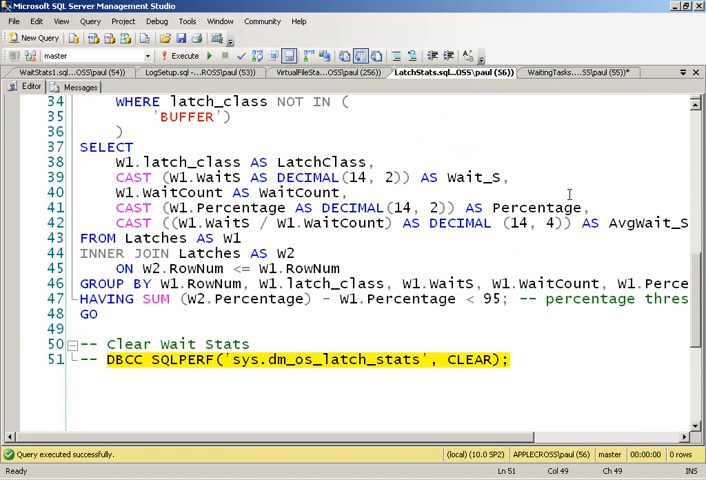
Execute LatchStats.sql repeatedly, showing LOG_MANAGER at about 98.25 percent.
left_click(204, 56)
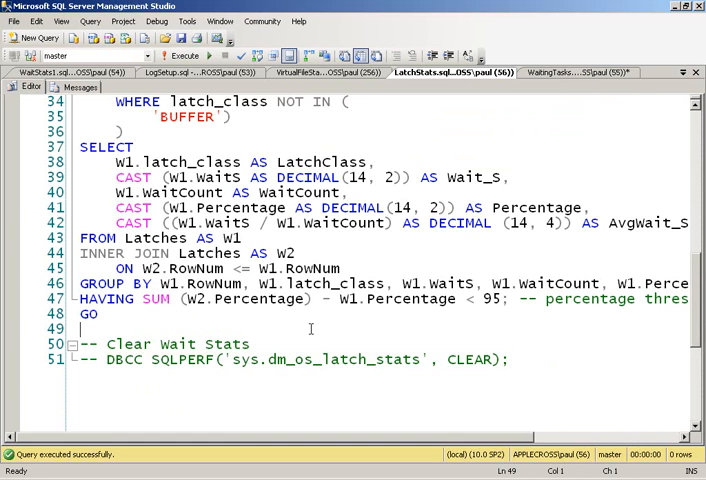
left_click(208, 56)
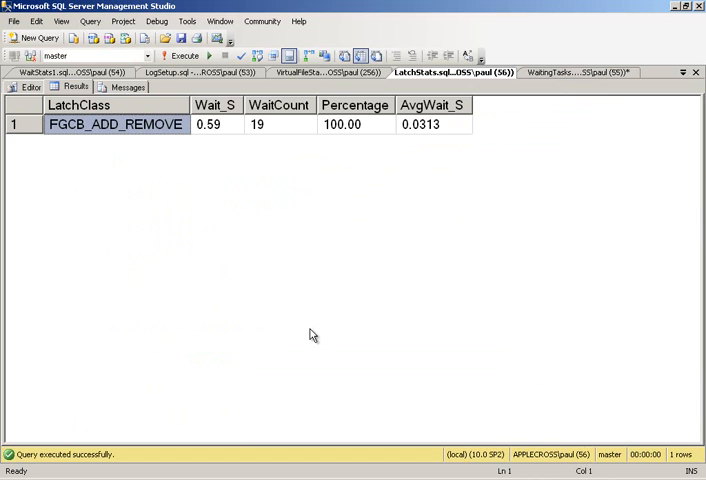
left_click(204, 56)
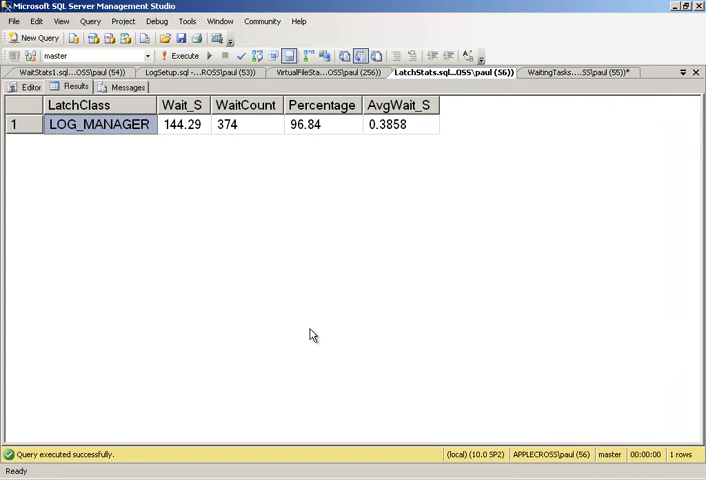
left_click(204, 56)
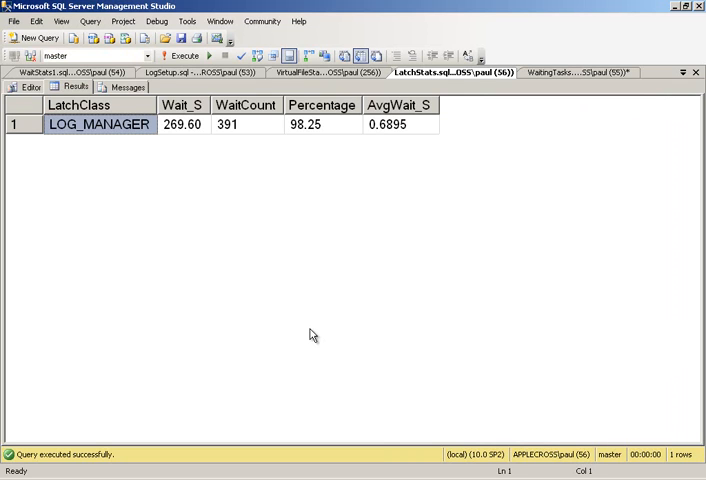
mouse_move(384, 244)
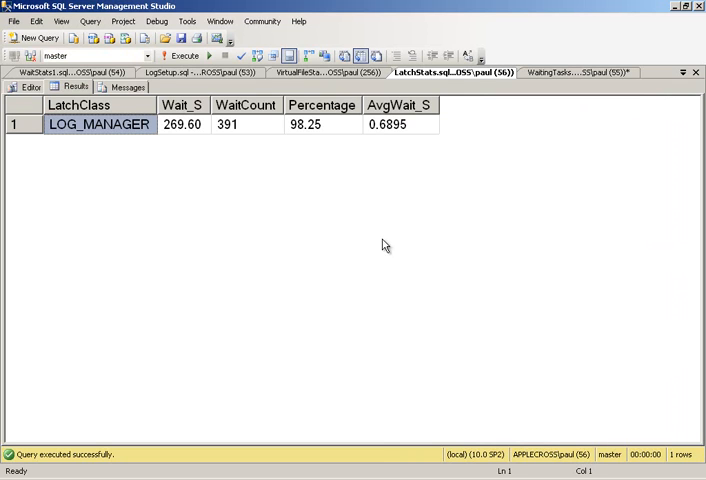
mouse_move(388, 134)
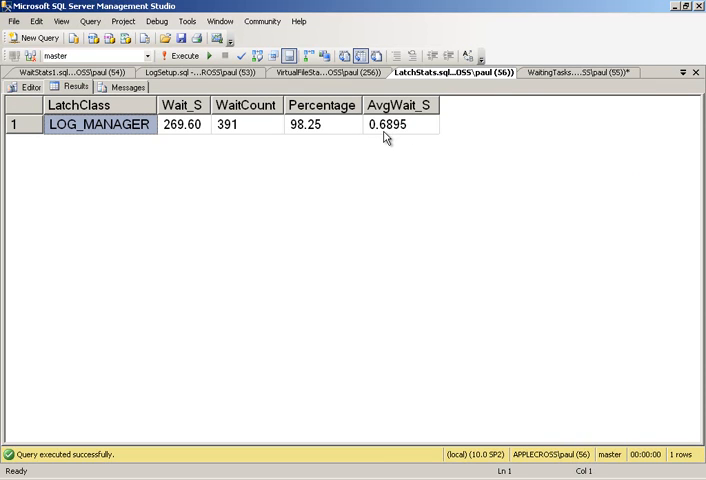
mouse_move(484, 100)
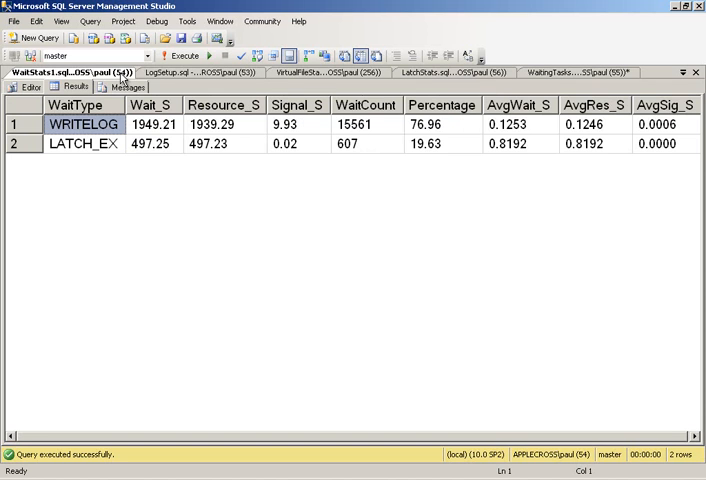
mouse_move(538, 140)
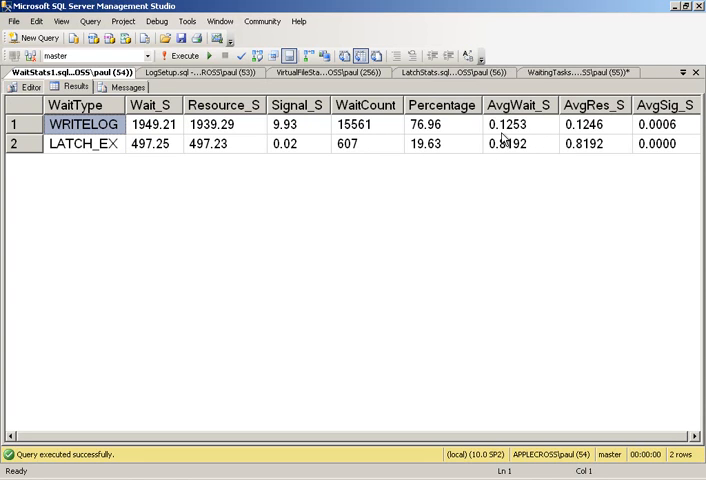
mouse_move(520, 136)
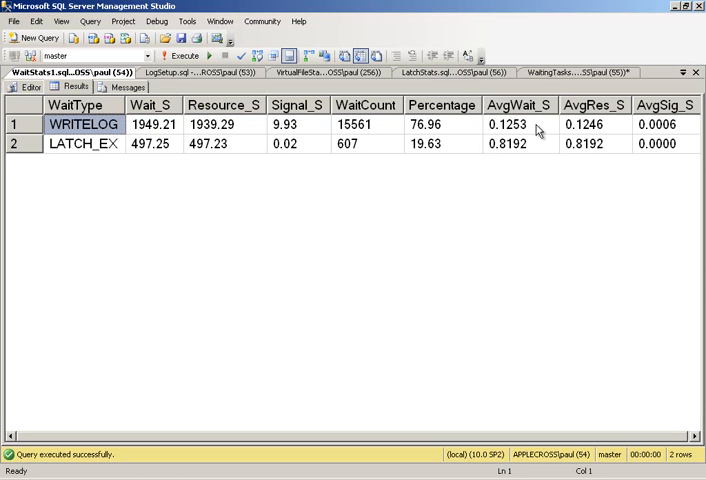
mouse_move(540, 128)
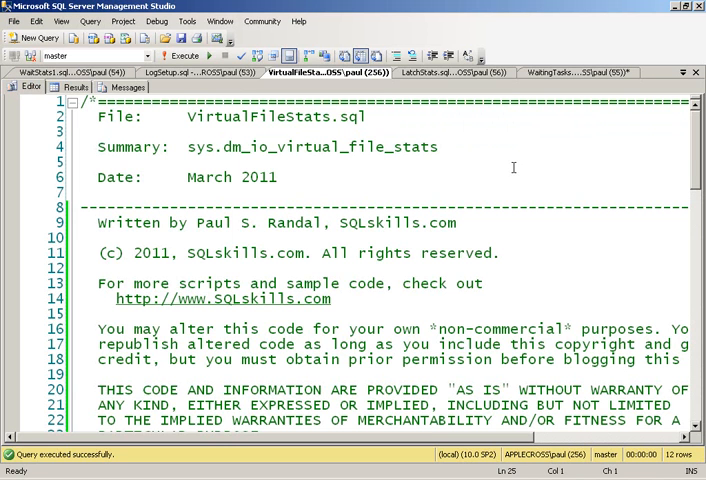
Scroll the file stats grid to physical_name, showing SlowLogFile log at 105 ms write latency.
scroll("down", 3)
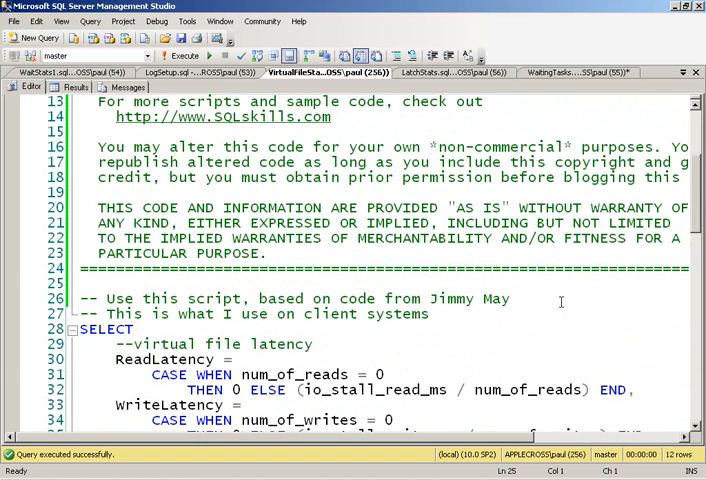
scroll("down", 3)
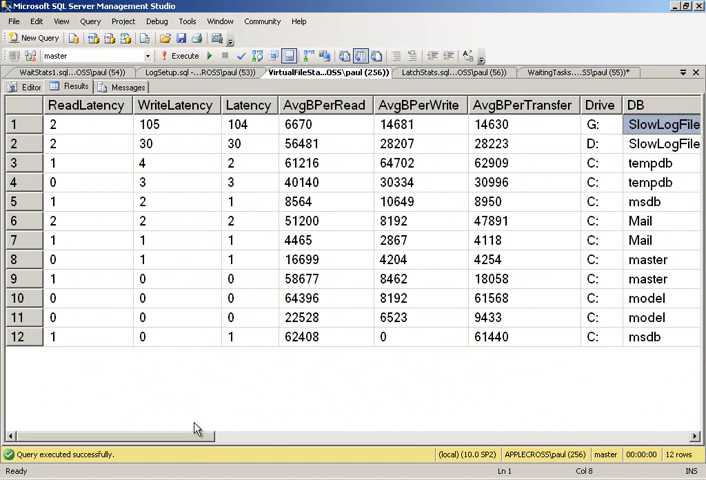
scroll("right", 3)
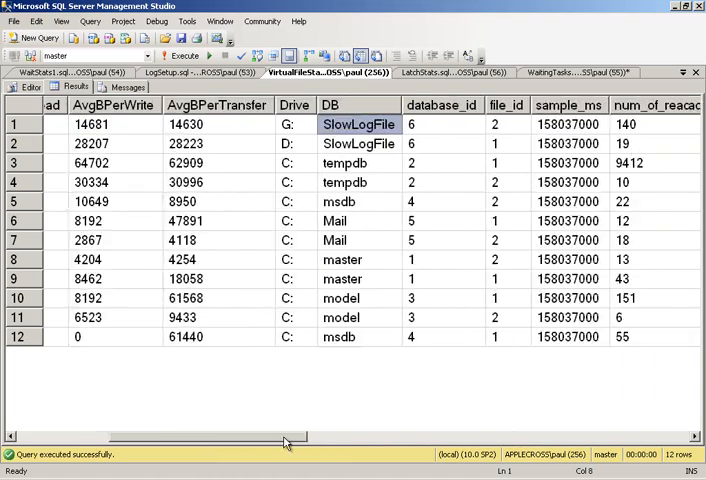
scroll("right", 3)
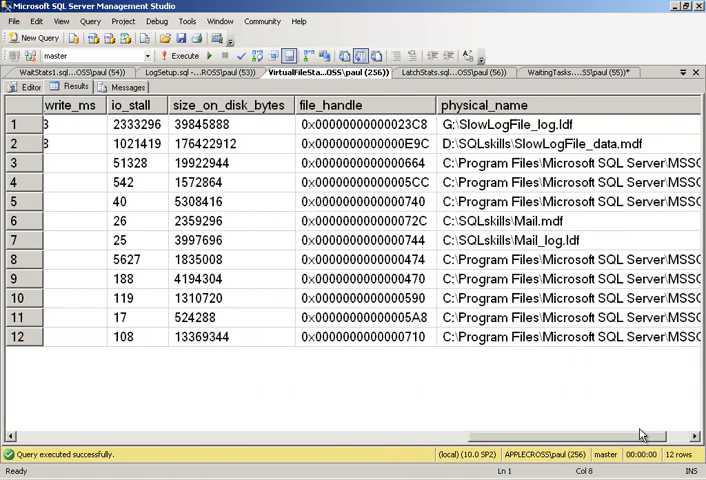
scroll("right", 3)
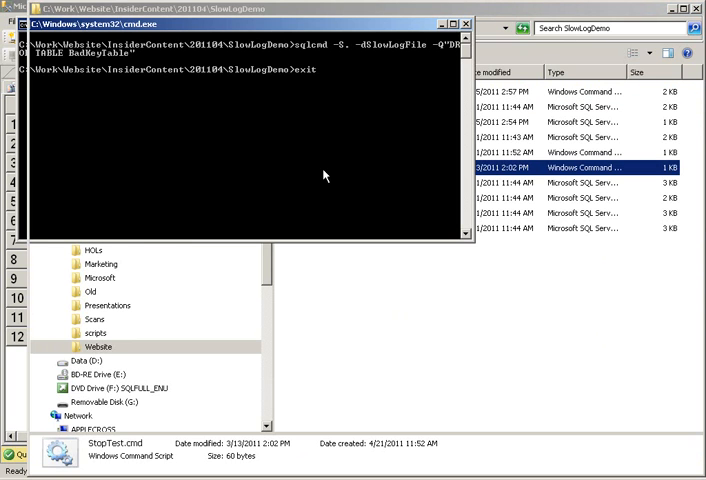
Return to LogSetup.sql after the sqlcmd BadKeyTable insert workload finishes.
left_click(462, 22)
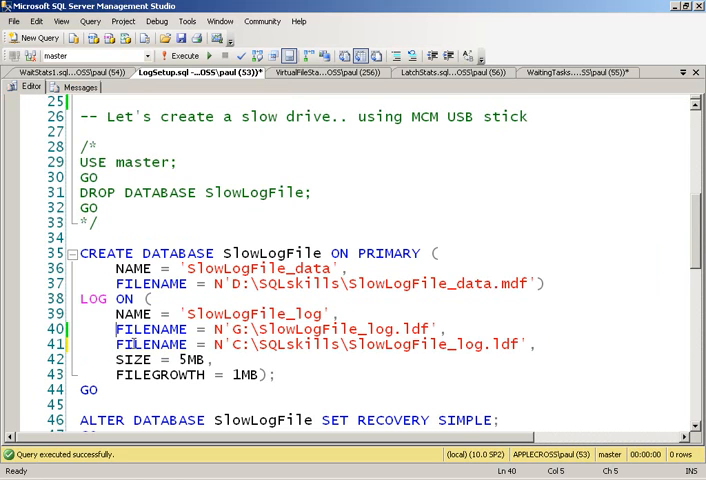
Comment out the G: log FILENAME line and execute CREATE and ALTER DATABASE for SlowLogFile.
type("--")
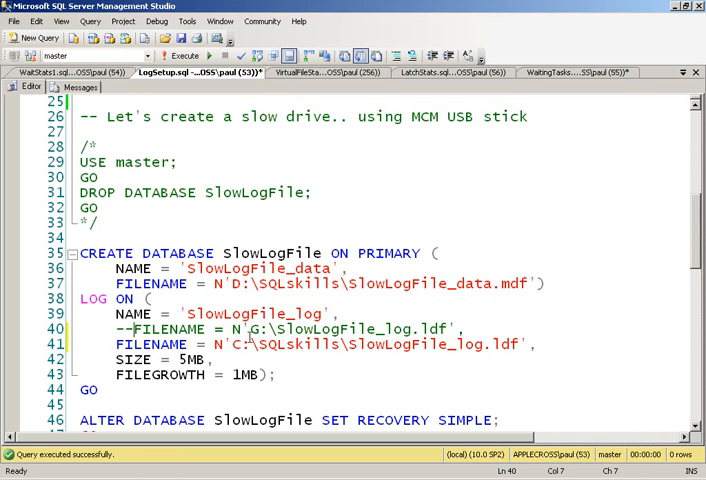
scroll("down", 3)
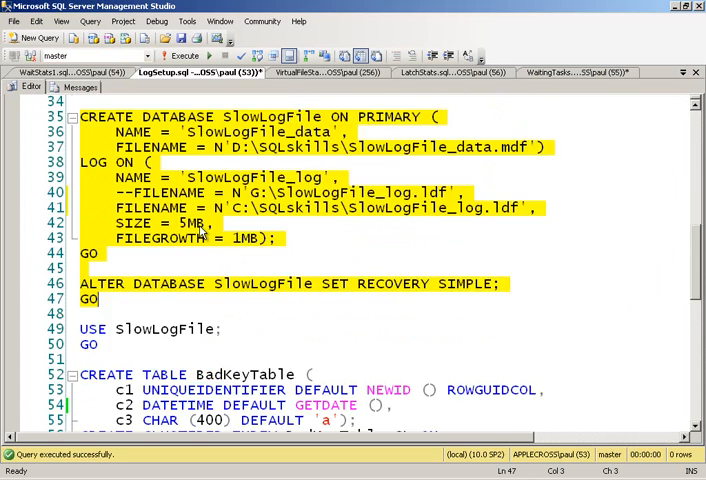
scroll("down", 3)
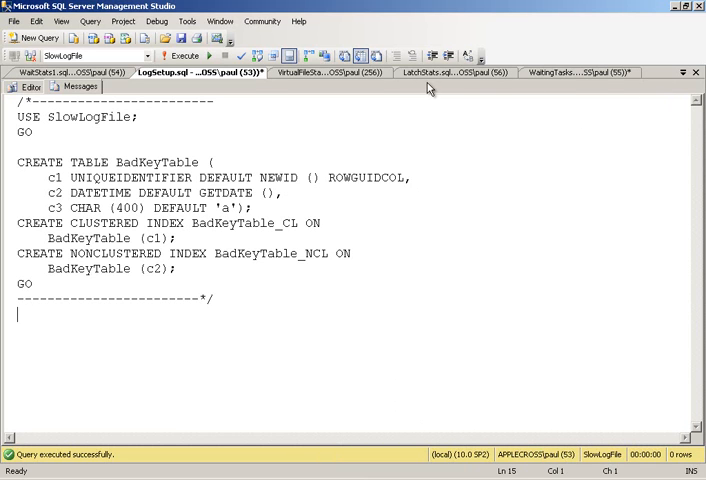
left_click(680, 72)
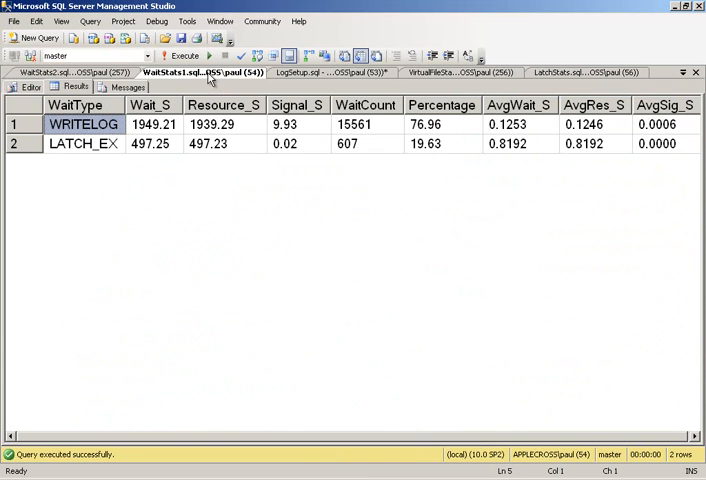
mouse_move(224, 128)
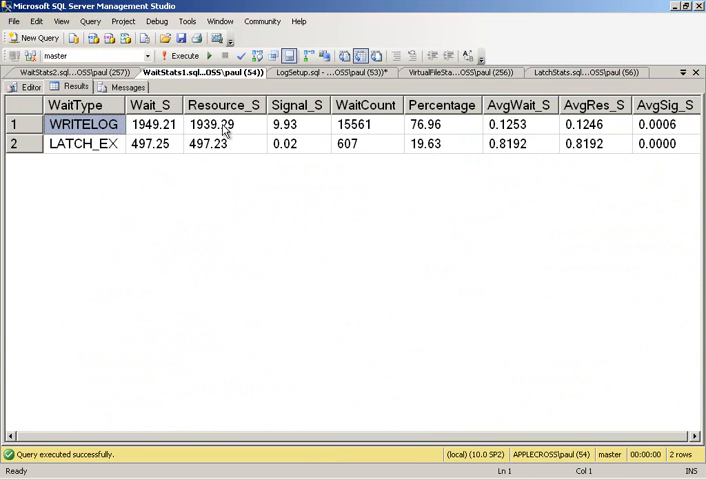
Switch to WaitStats1.sql showing earlier results with WRITELOG at 76.96 percent.
left_click(64, 72)
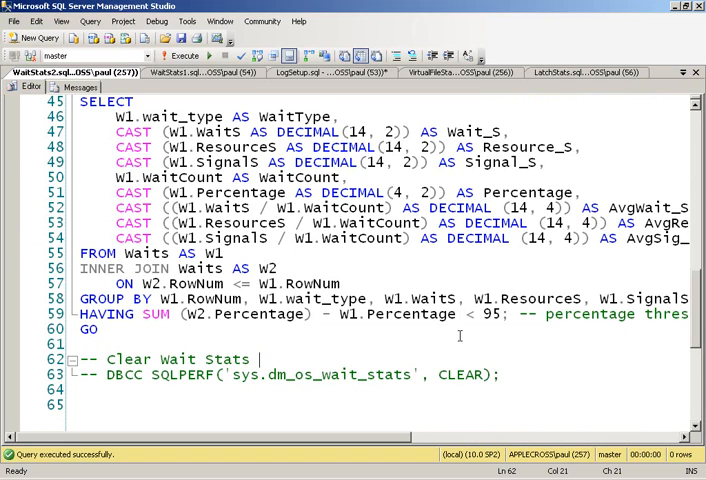
Execute WaitStats2.sql, now showing PAGELATCH_EX near 53 percent and WRITELOG near 10 percent.
left_click(208, 56)
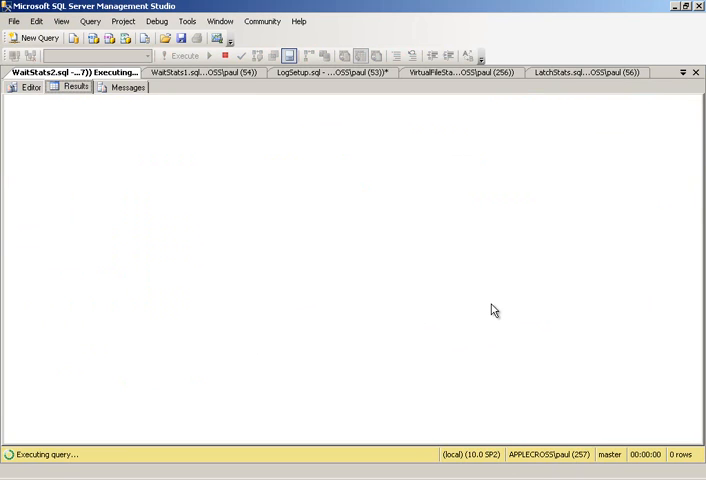
left_click(204, 56)
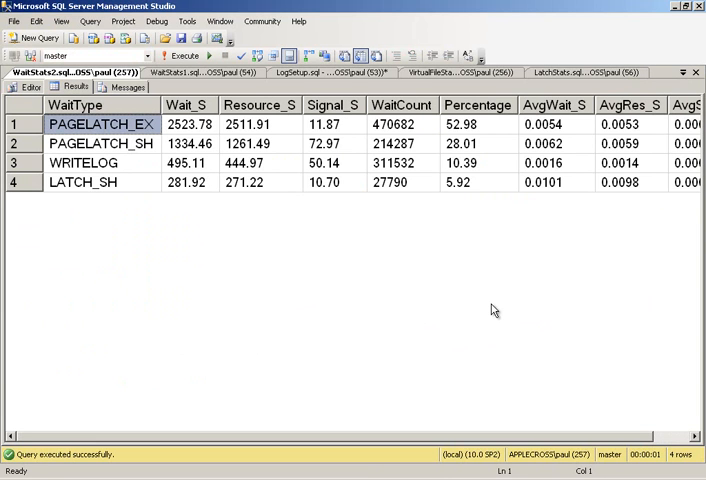
mouse_move(516, 290)
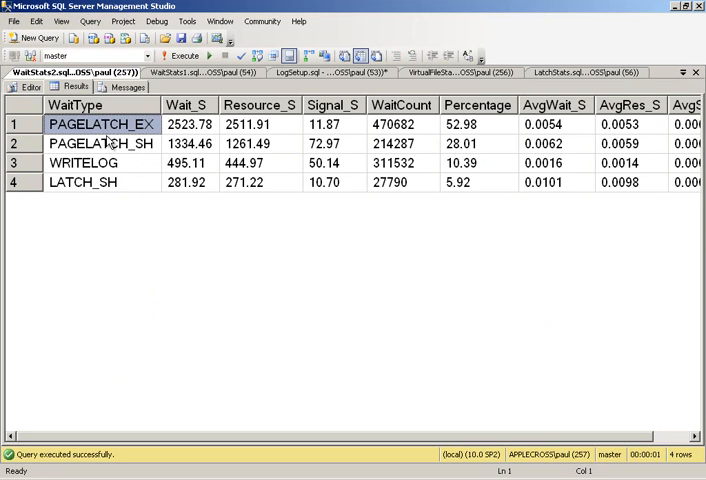
mouse_move(148, 152)
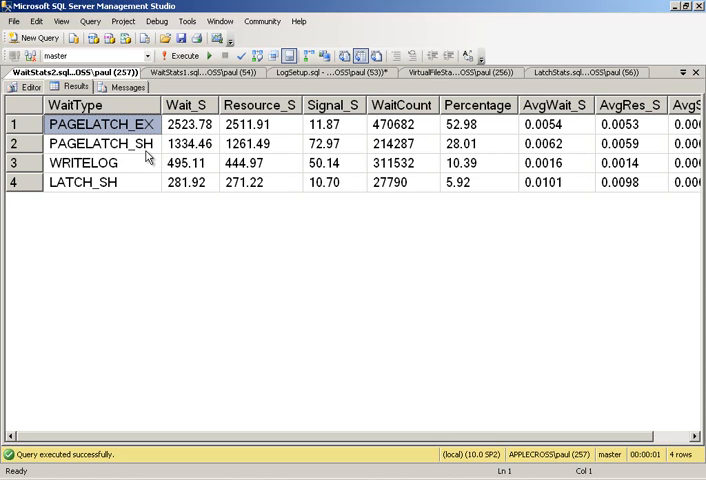
mouse_move(396, 136)
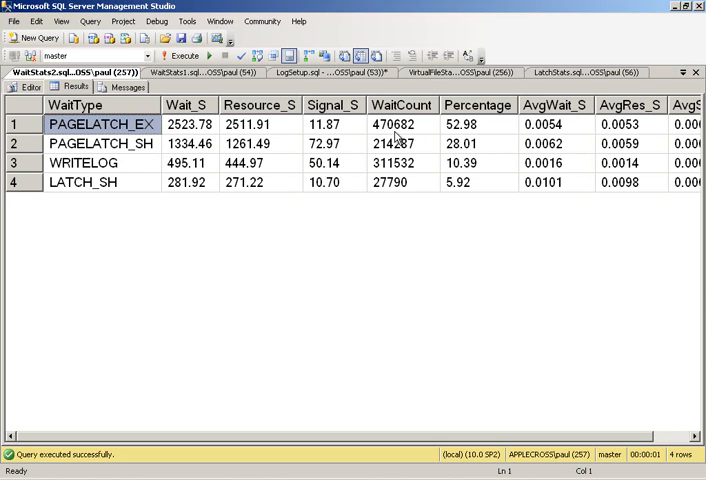
mouse_move(504, 132)
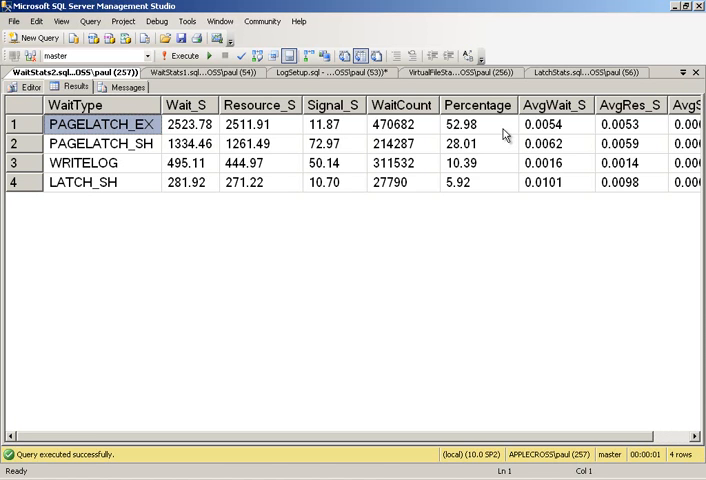
mouse_move(514, 176)
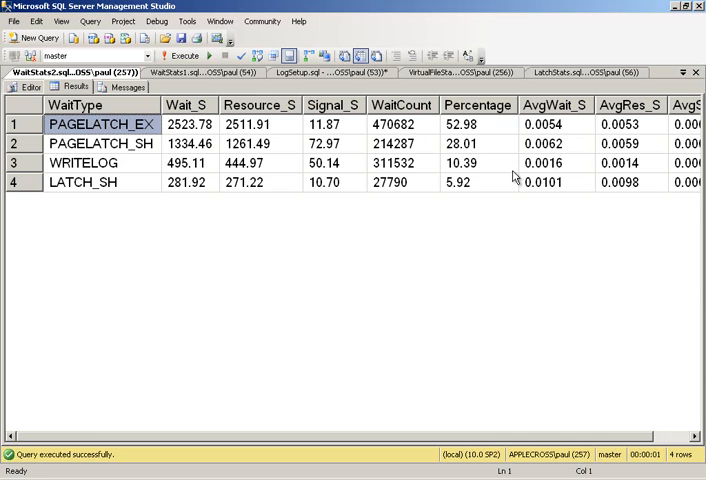
mouse_move(112, 164)
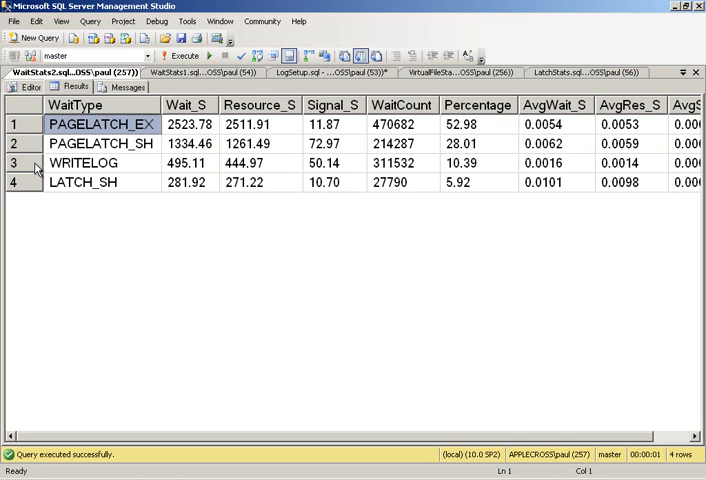
mouse_move(552, 172)
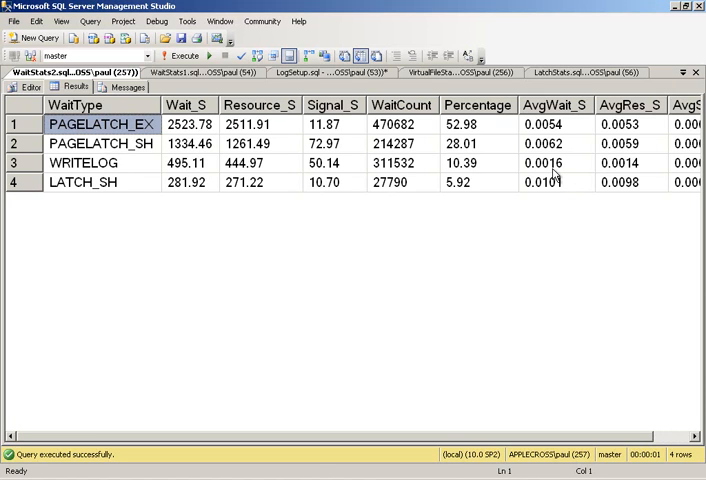